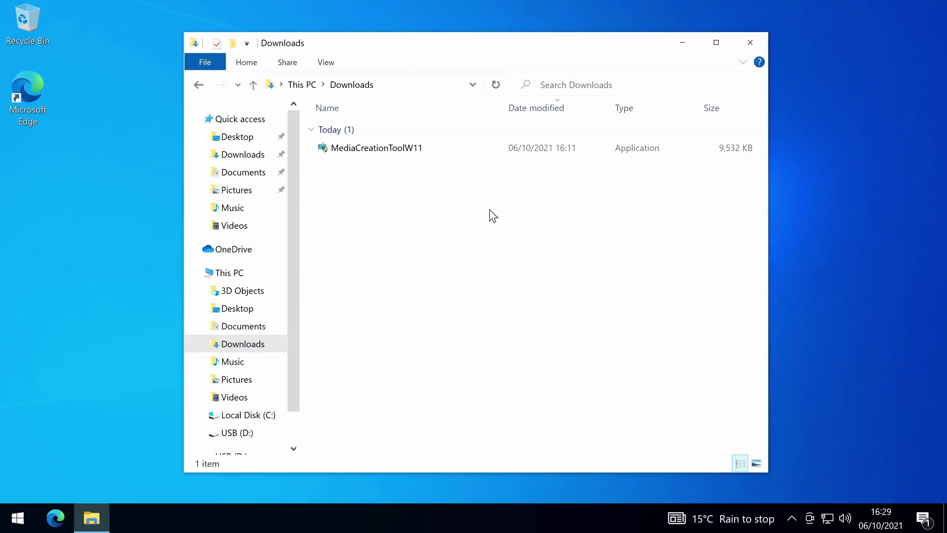
Step: Launch MediaCreationToolW11, accept the licence terms and keep the recommended language and edition
double_click(375, 147)
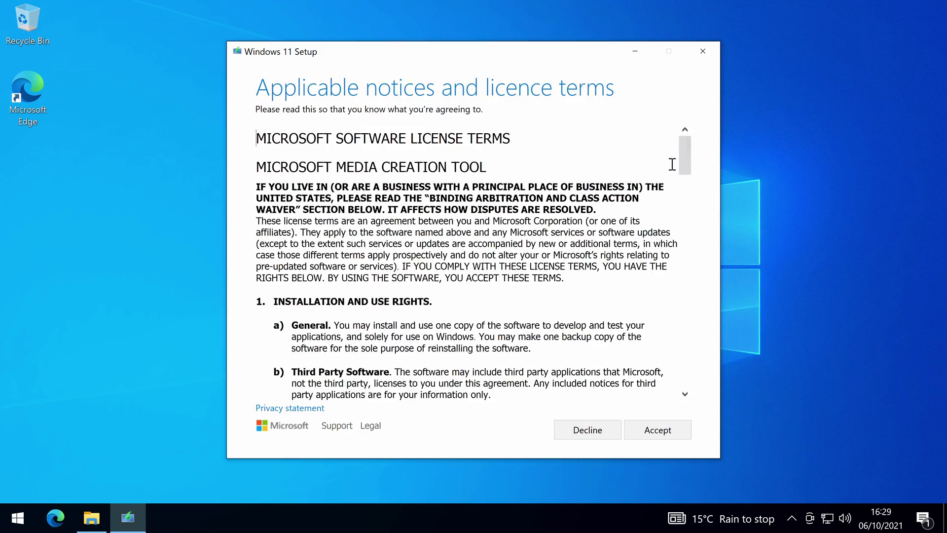
click(657, 429)
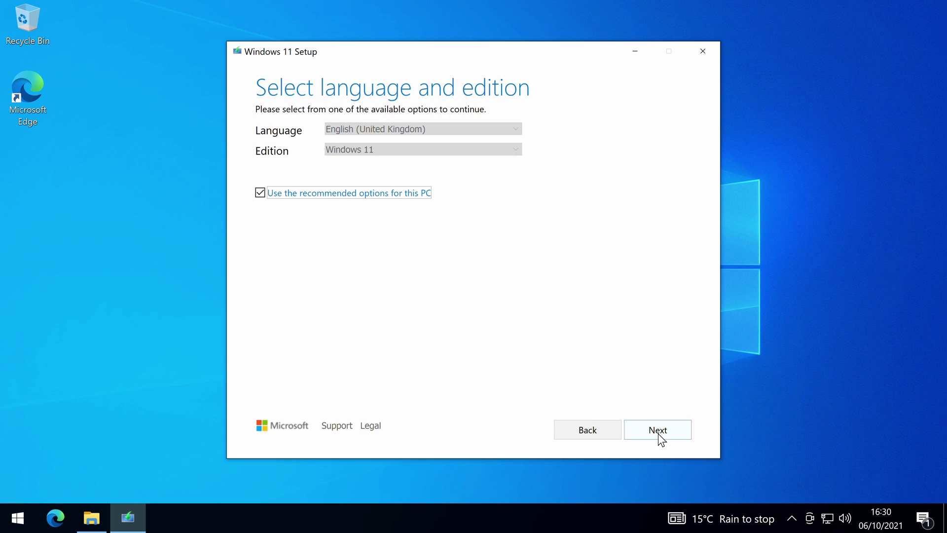
click(657, 429)
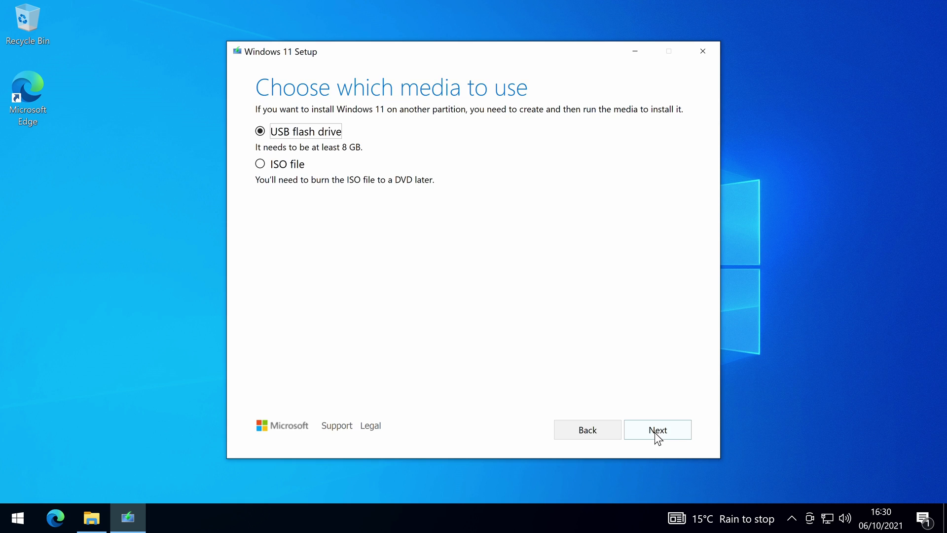
Step: Write Windows 11 installation media to USB flash drive D: and finish setup
click(657, 430)
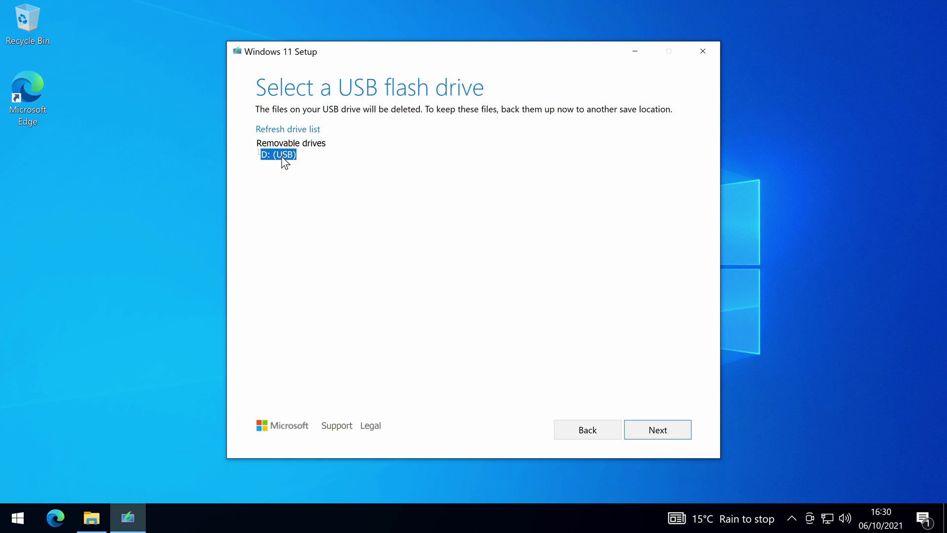
click(657, 429)
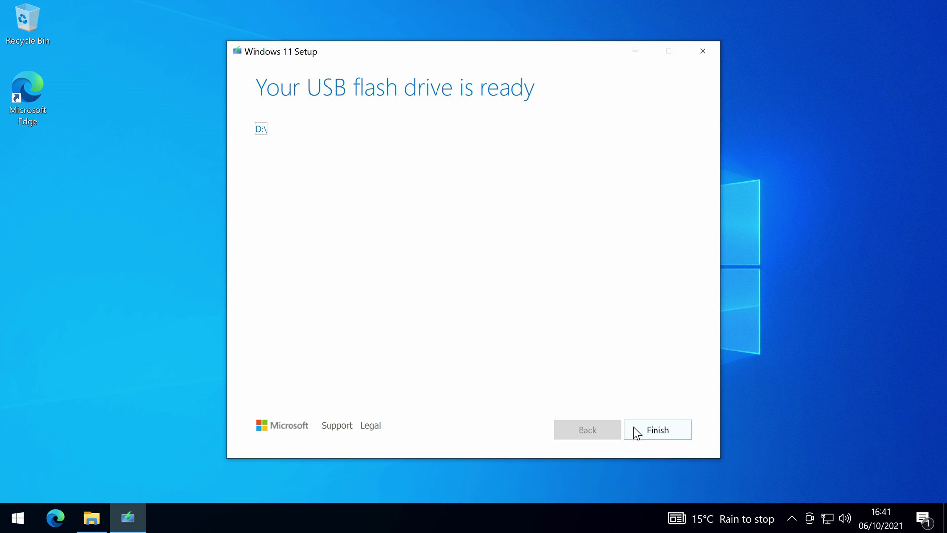
click(657, 429)
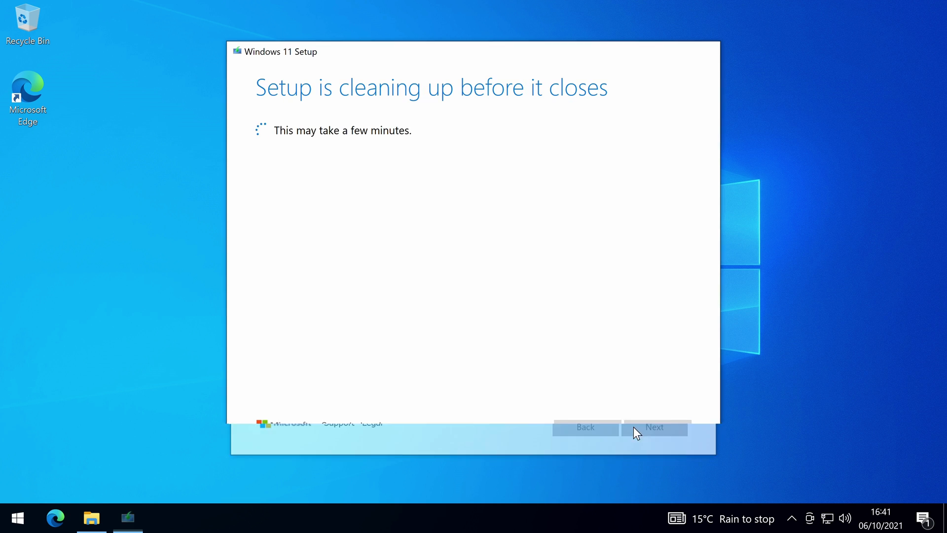